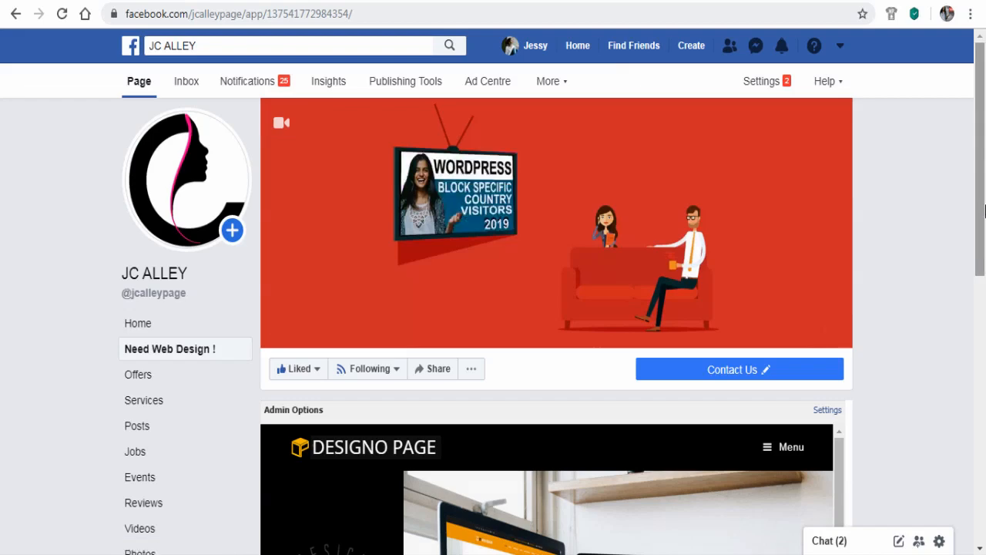
Scroll through the woobox.com homepage, then sign in to the Woobox account
{"action": "scroll", "scroll_direction": "down", "scroll_amount": 3}
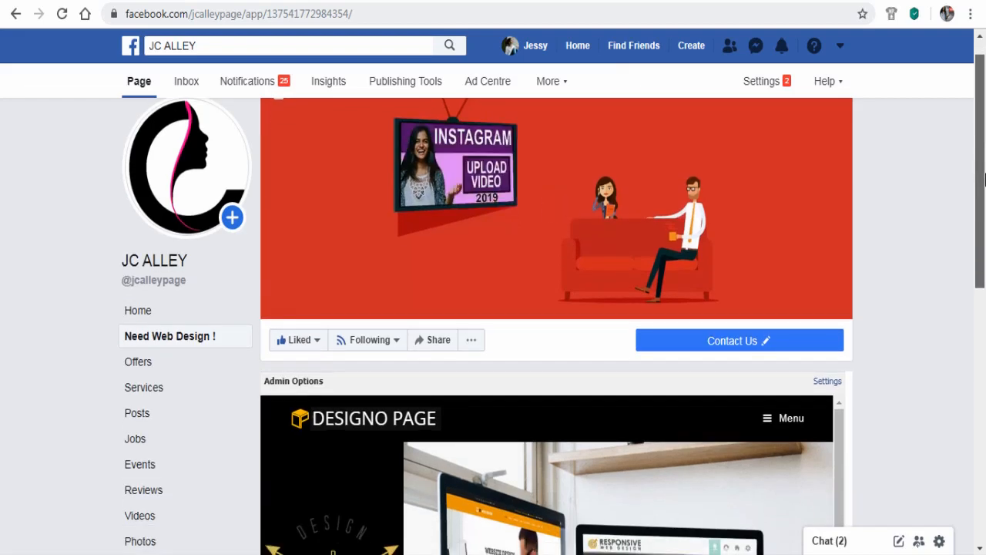
{"action": "scroll", "scroll_direction": "down", "scroll_amount": 3}
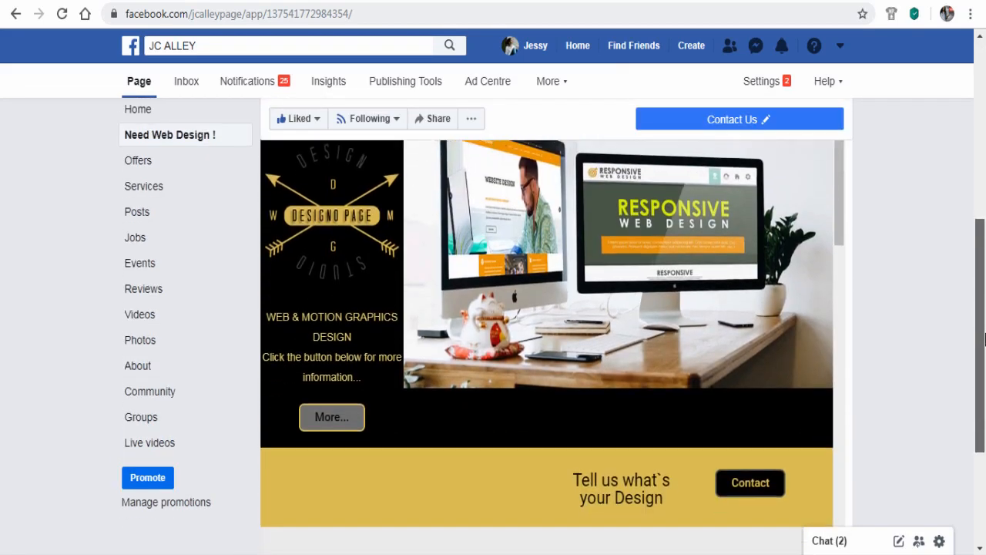
{"action": "scroll", "scroll_direction": "down", "scroll_amount": 3}
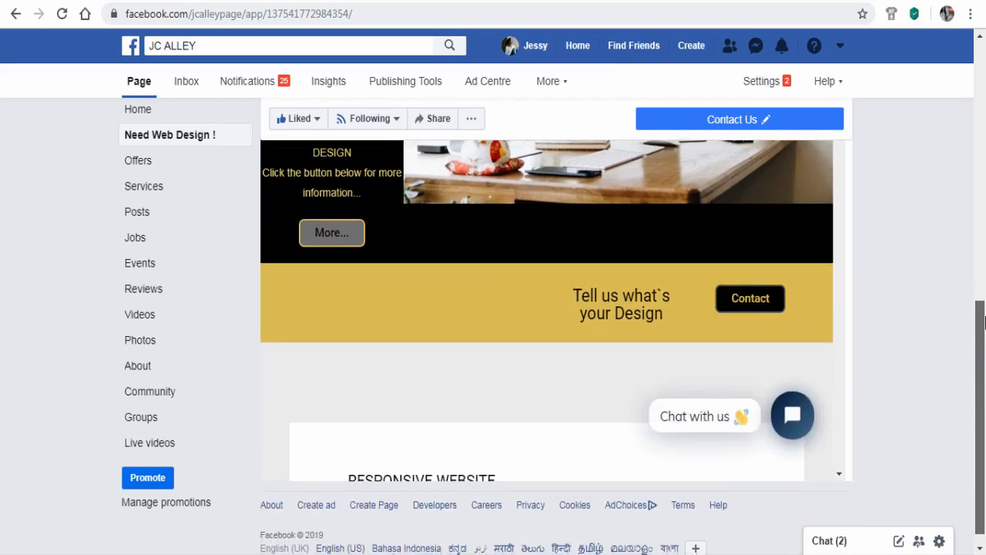
{"action": "scroll", "scroll_direction": "up", "scroll_amount": 3}
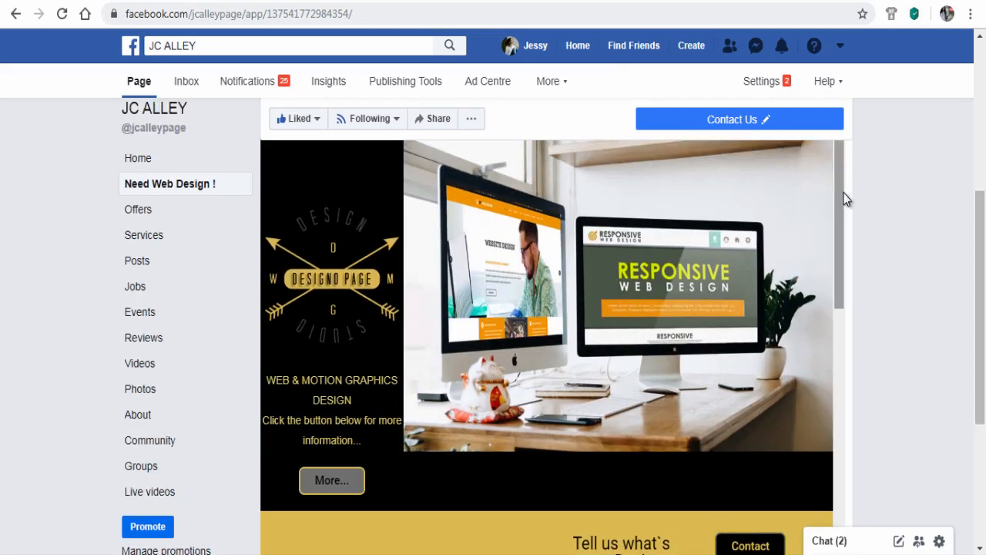
{"action": "scroll", "scroll_direction": "down", "scroll_amount": 3}
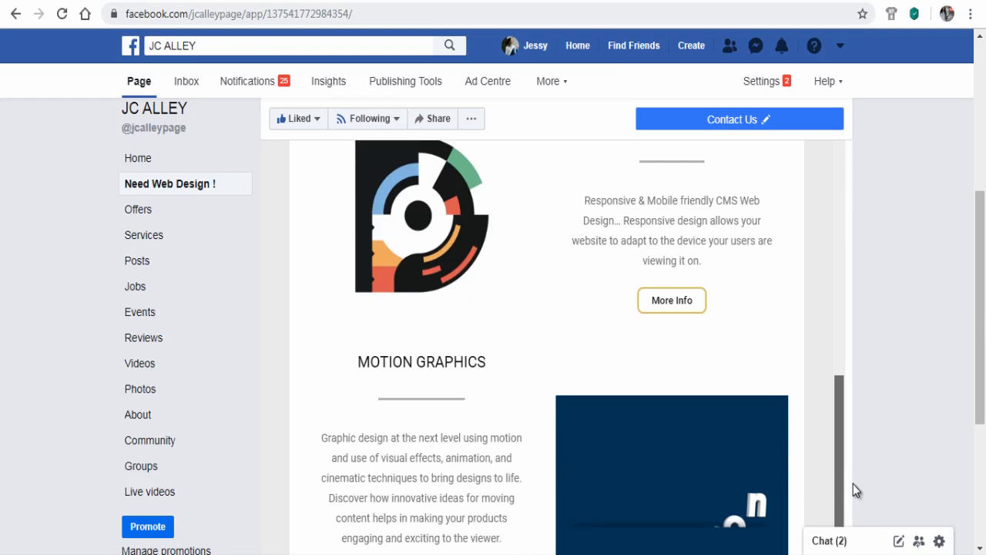
{"action": "scroll", "scroll_direction": "down", "scroll_amount": 3}
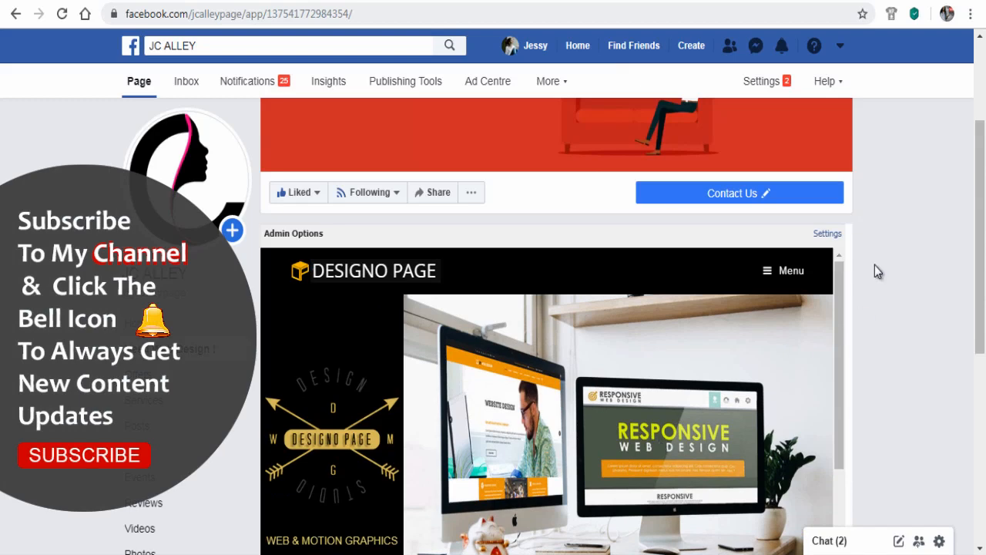
{"action": "scroll", "scroll_direction": "down", "scroll_amount": 3}
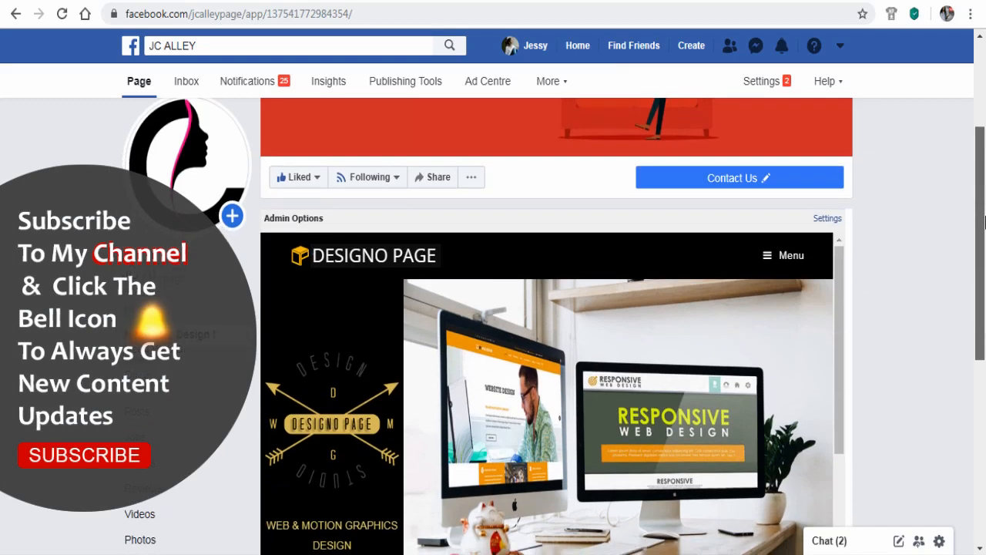
{"action": "scroll", "scroll_direction": "down", "scroll_amount": 3}
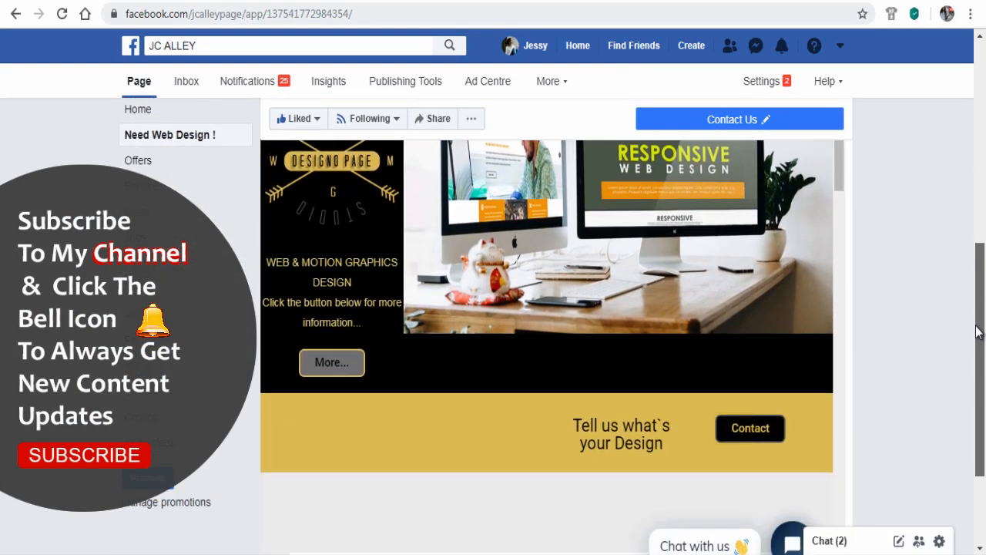
{"action": "scroll", "scroll_direction": "down", "scroll_amount": 3}
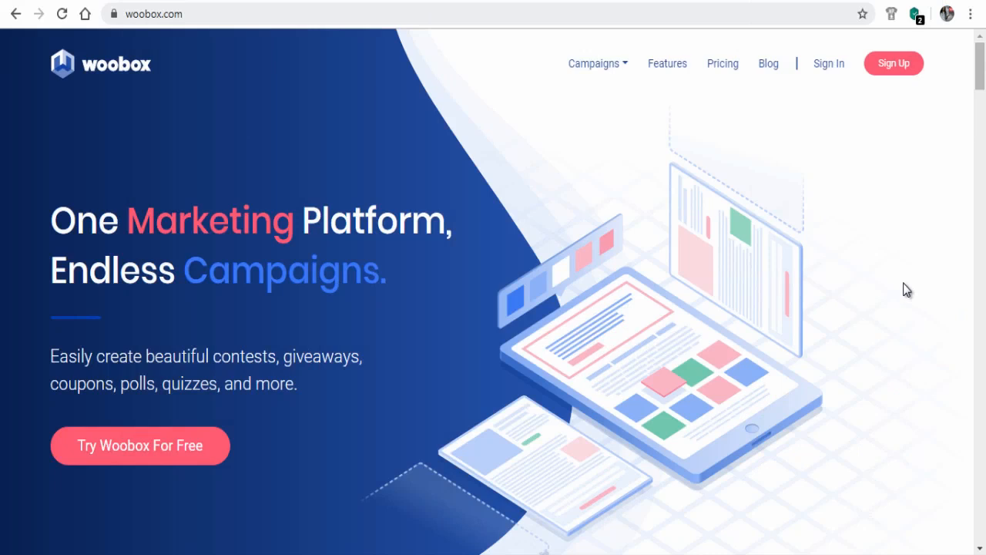
{"action": "mouse_move", "coordinate": [829, 63]}
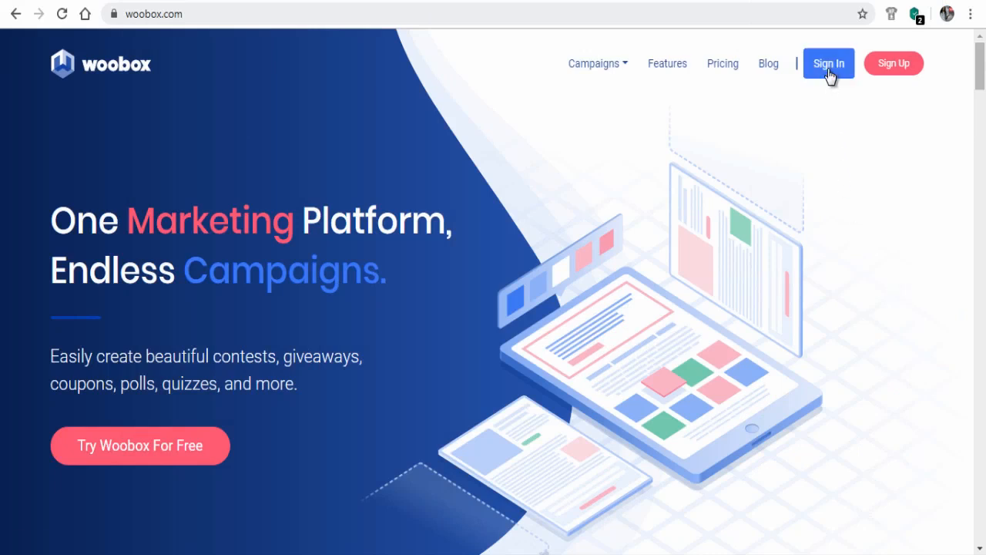
{"action": "left_click", "coordinate": [830, 62]}
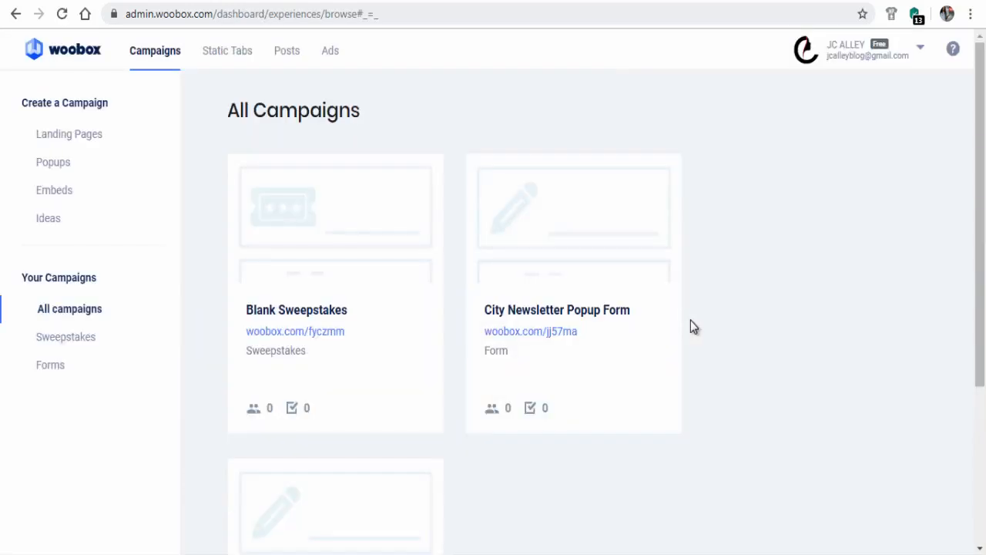
{"action": "mouse_move", "coordinate": [734, 284]}
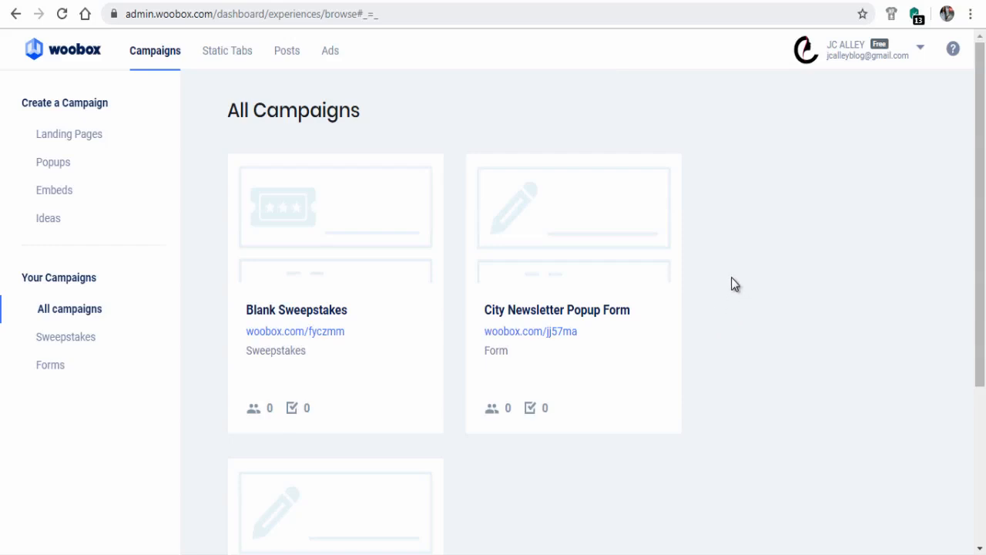
{"action": "mouse_move", "coordinate": [227, 51]}
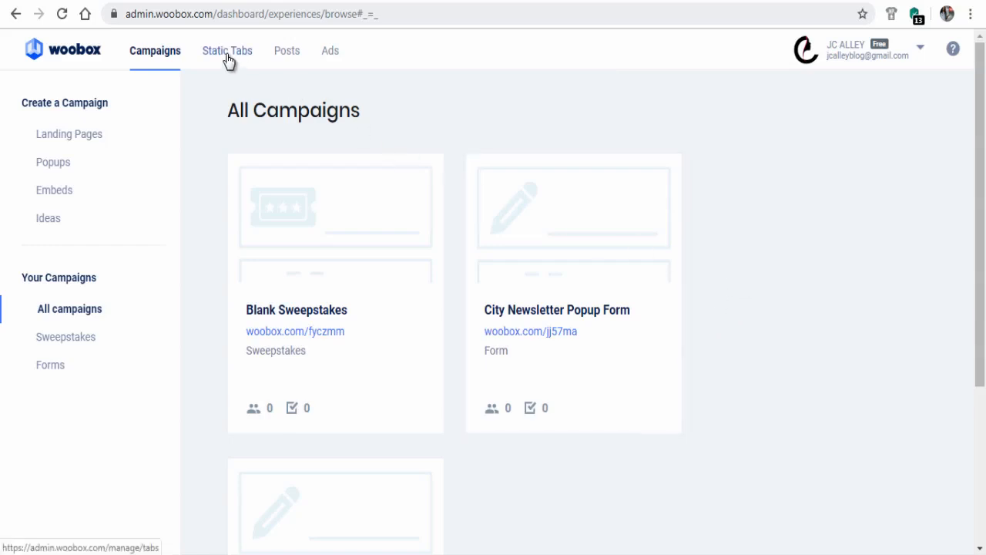
From Static Tabs, create a new HTML tab named Welcome by default
{"action": "left_click", "coordinate": [226, 51]}
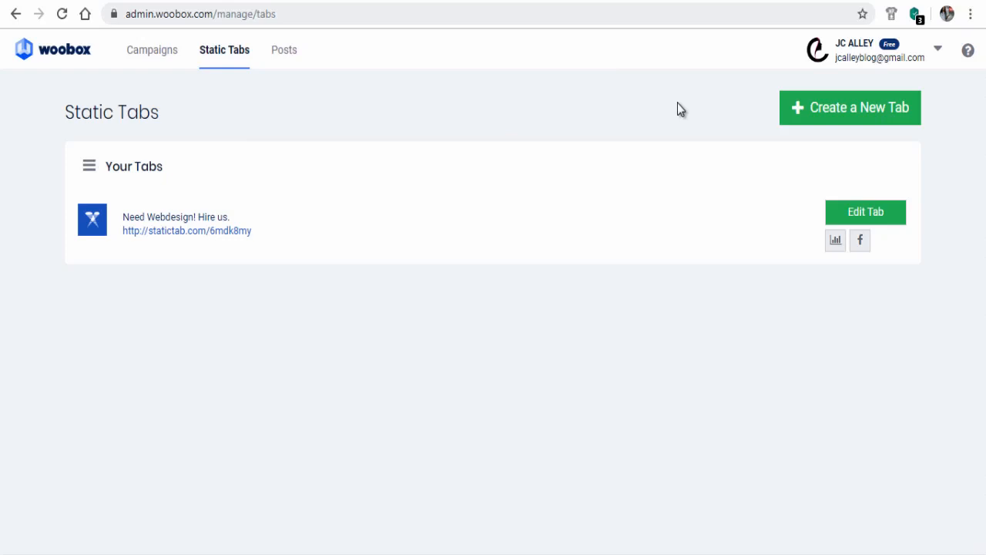
{"action": "mouse_move", "coordinate": [825, 117]}
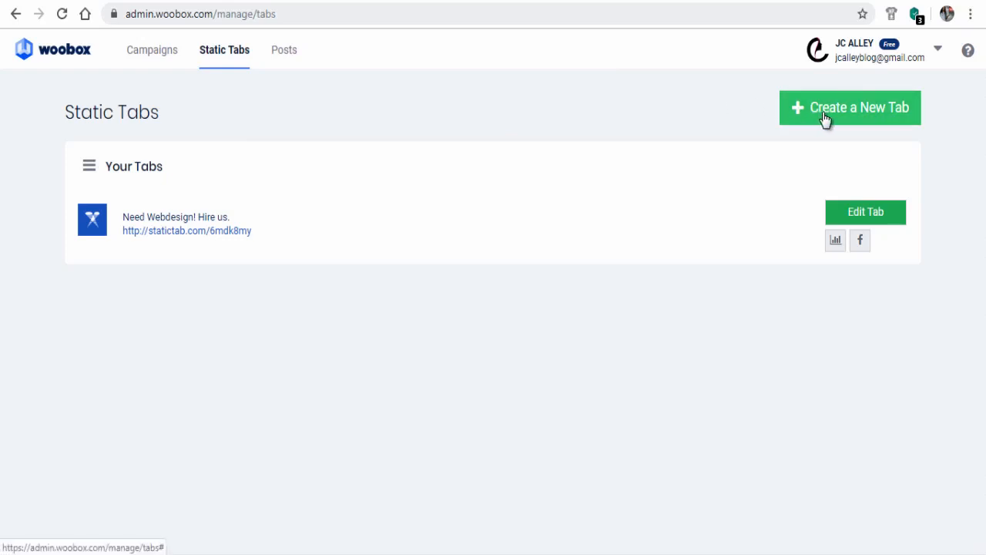
{"action": "left_click", "coordinate": [850, 108]}
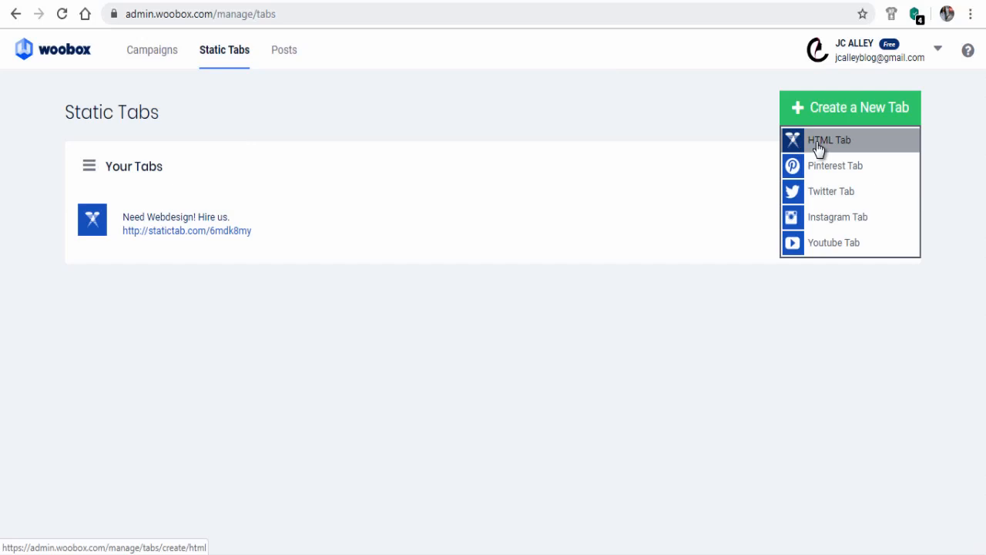
{"action": "left_click", "coordinate": [834, 139]}
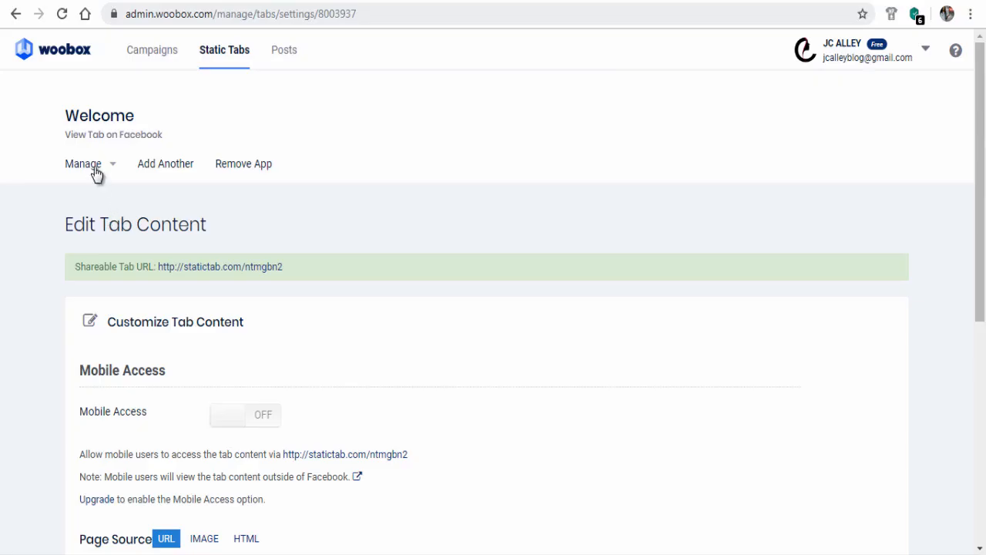
Rename the tab to 'Need Web Design !' in Tab Settings and save
{"action": "left_click", "coordinate": [83, 163]}
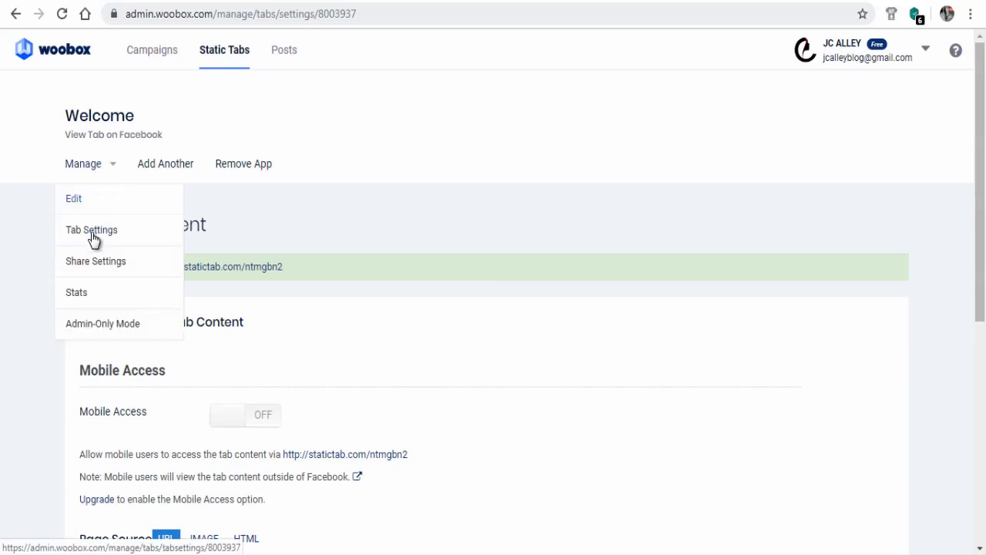
{"action": "left_click", "coordinate": [91, 230]}
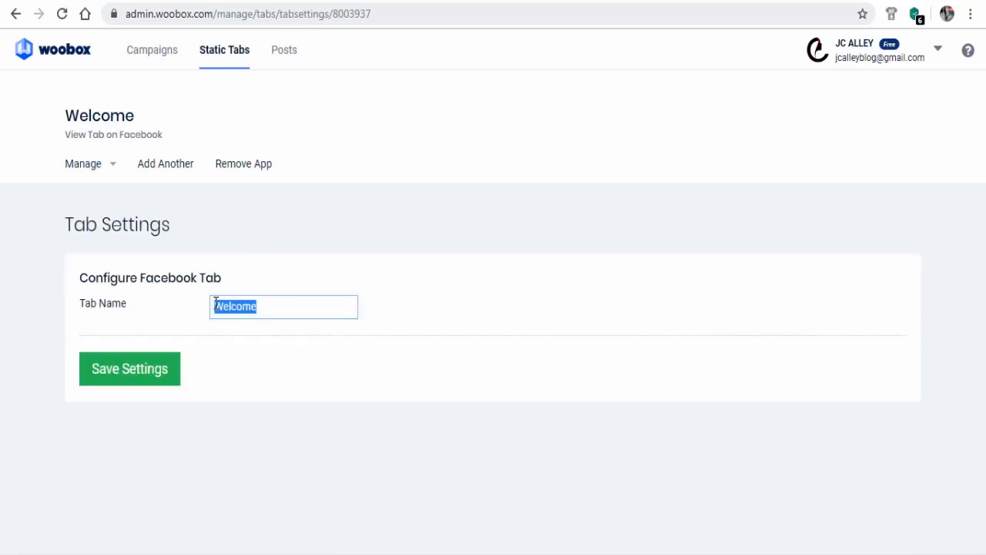
{"action": "type", "text": "Need Web Design !"}
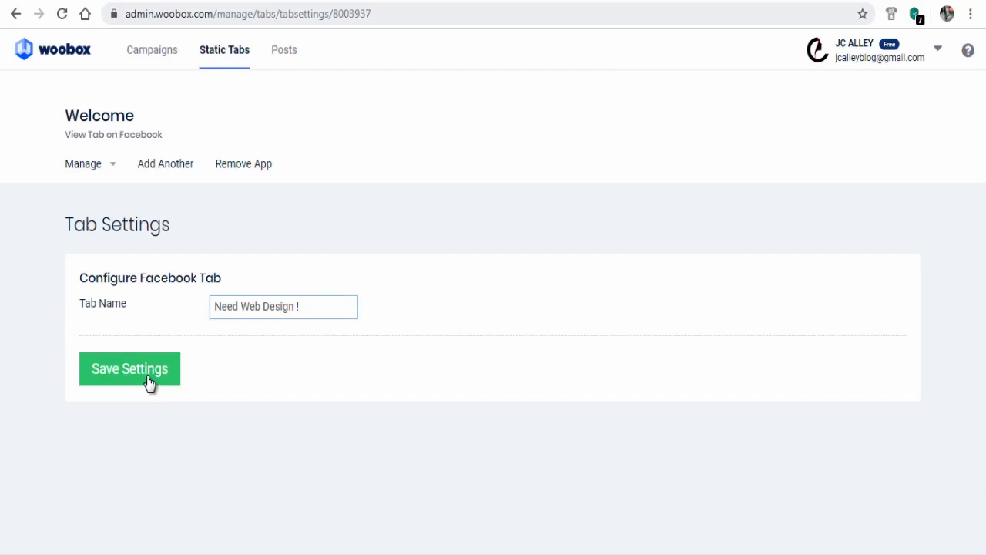
{"action": "left_click", "coordinate": [129, 368]}
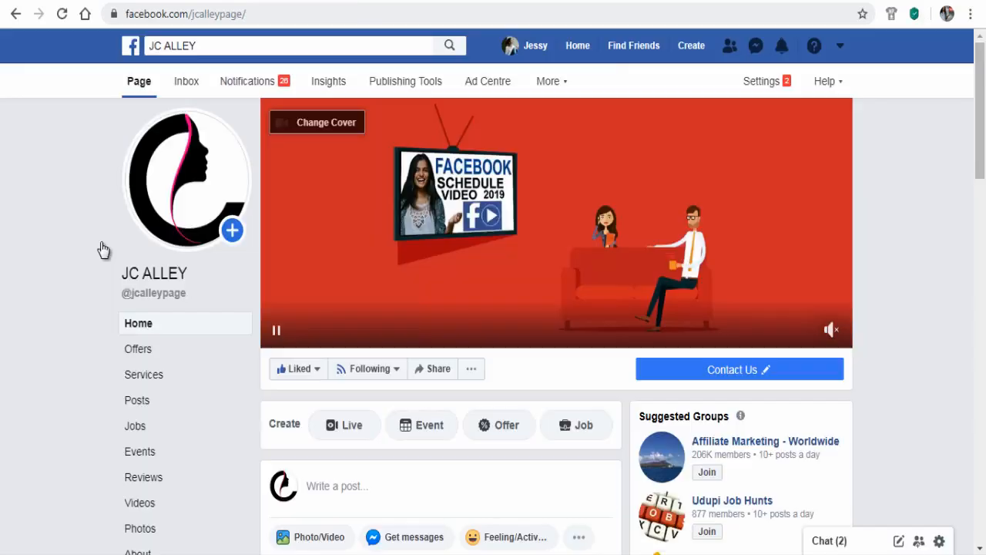
Scroll the JC ALLEY Facebook page and open its Settings
{"action": "scroll", "scroll_direction": "down", "scroll_amount": 3}
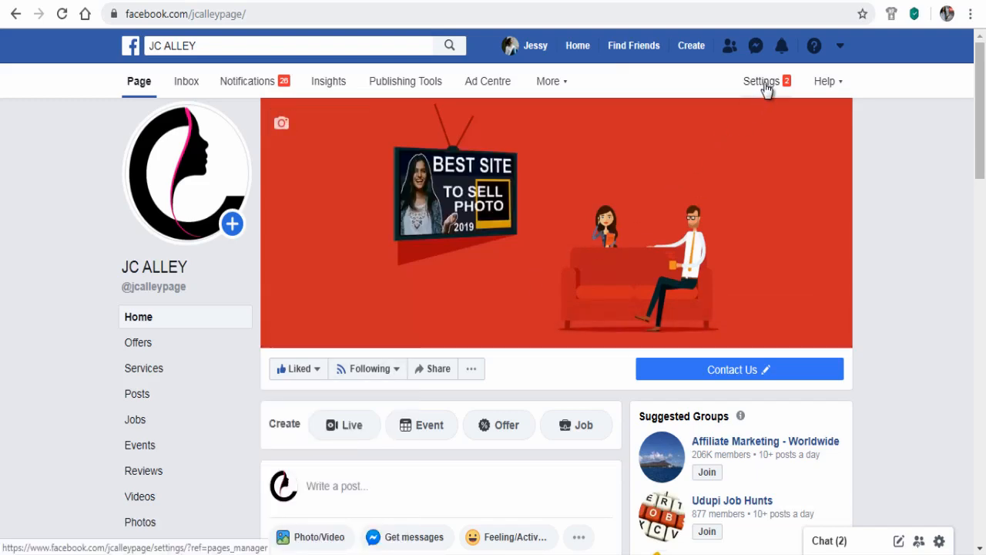
{"action": "left_click", "coordinate": [763, 81]}
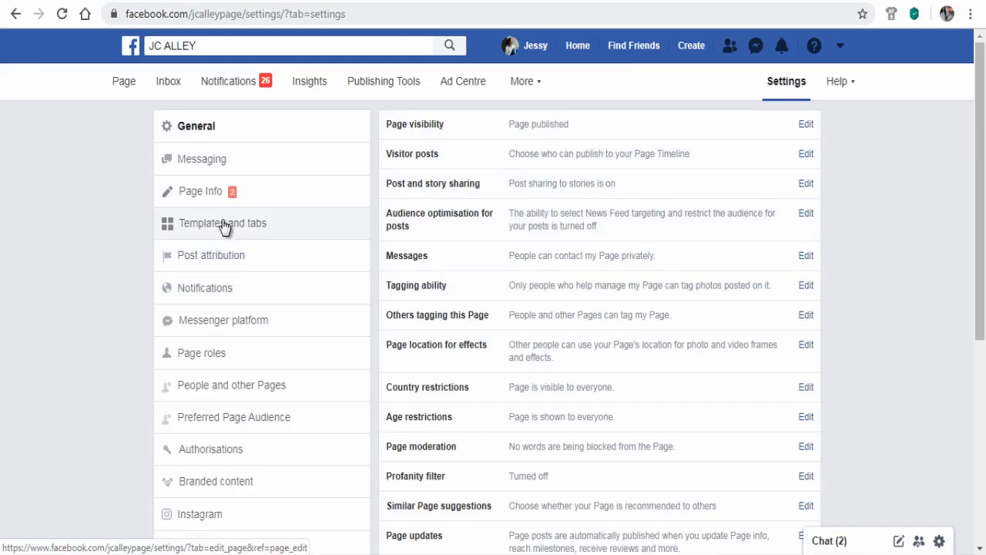
Confirm 'Need Web Design !' is listed under Templates and tabs, then return to the page
{"action": "left_click", "coordinate": [222, 223]}
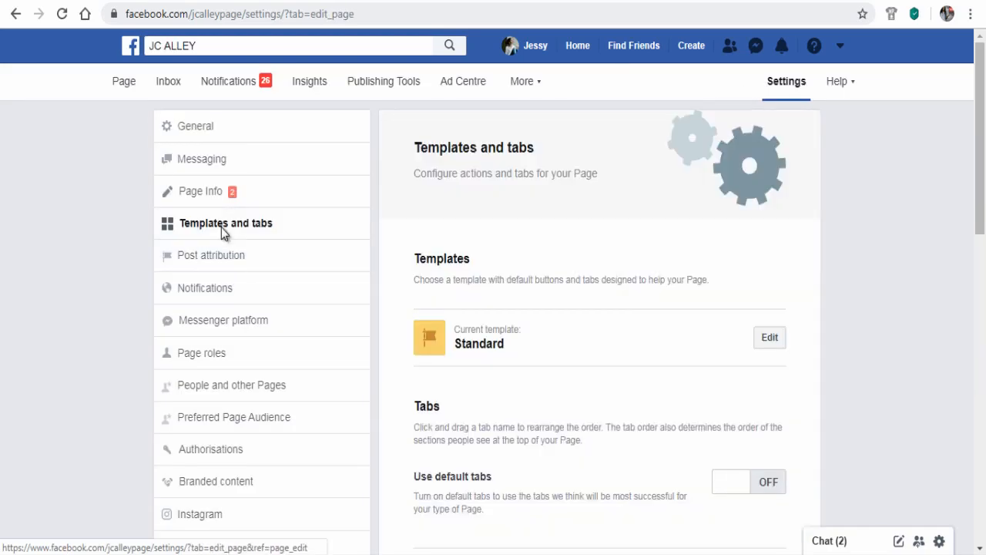
{"action": "scroll", "scroll_direction": "down", "scroll_amount": 3}
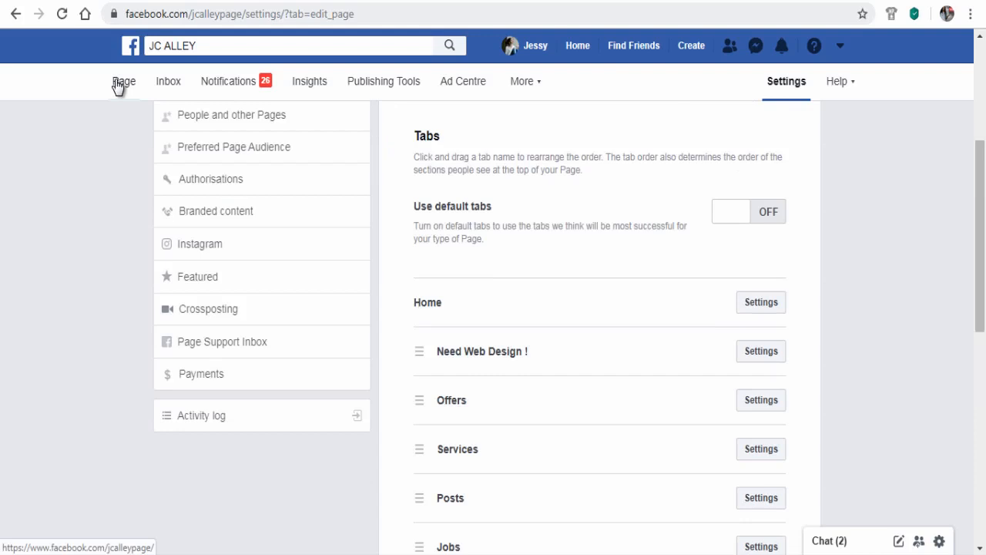
{"action": "left_click", "coordinate": [128, 81]}
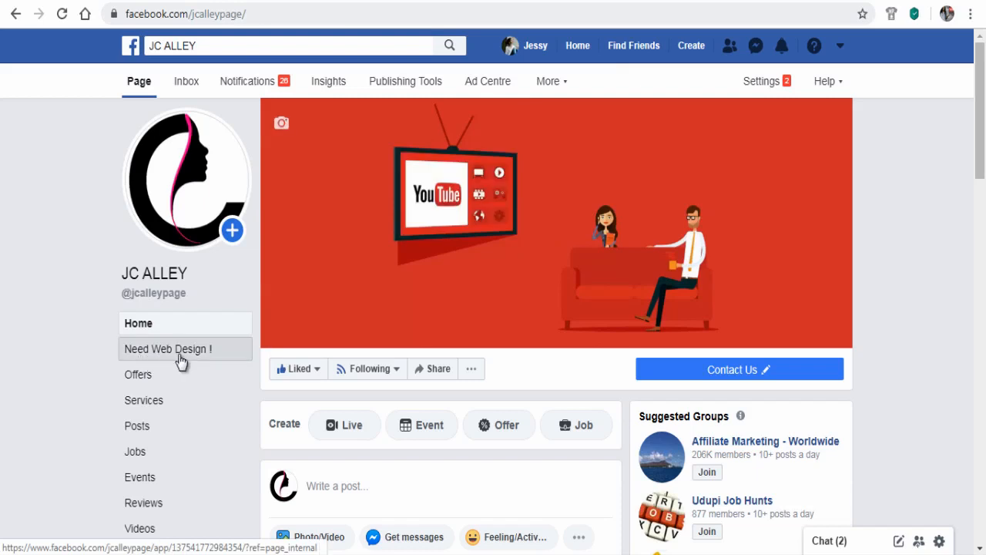
Open the Need Web Design ! tab, set Page Source to URL, and copy designopage.com
{"action": "left_click", "coordinate": [168, 349]}
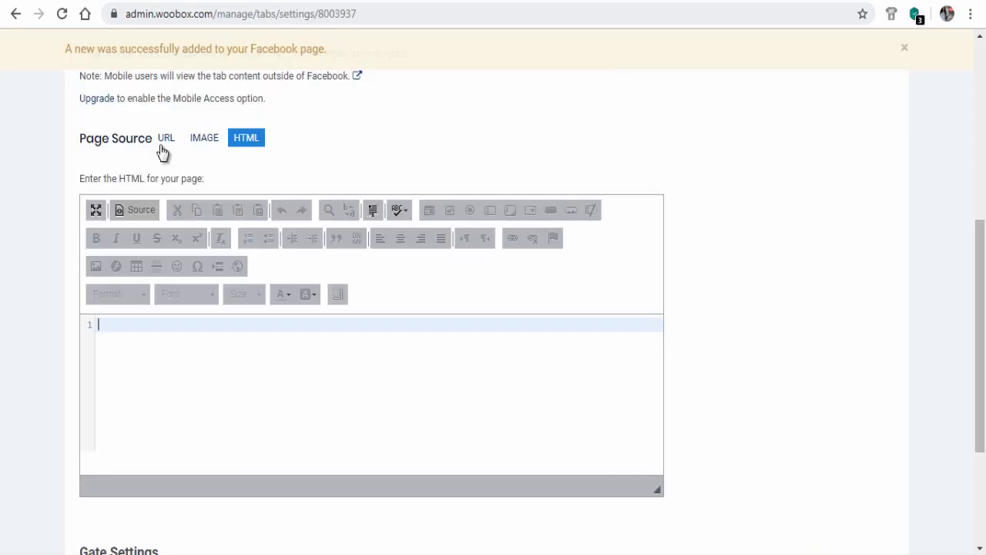
{"action": "left_click", "coordinate": [166, 137]}
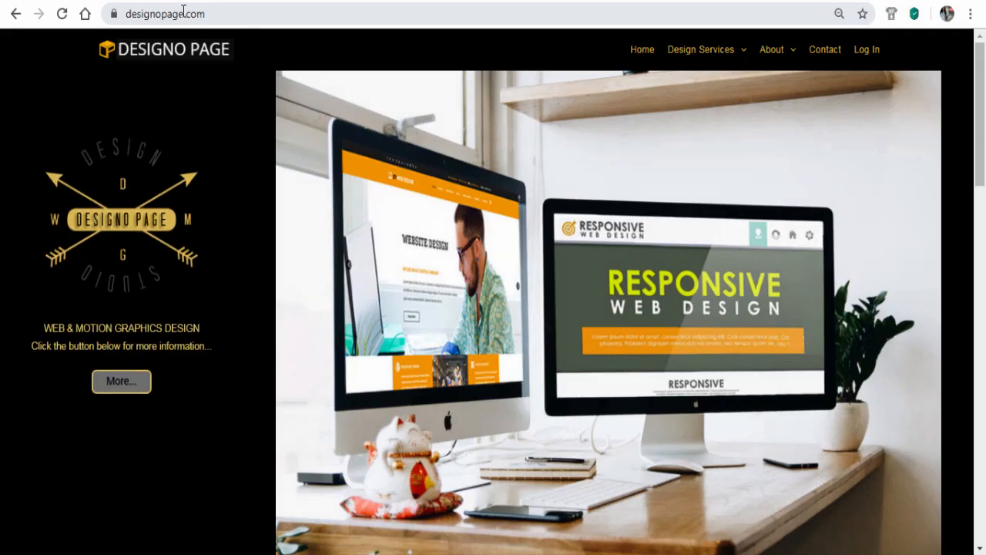
{"action": "left_click", "coordinate": [164, 13]}
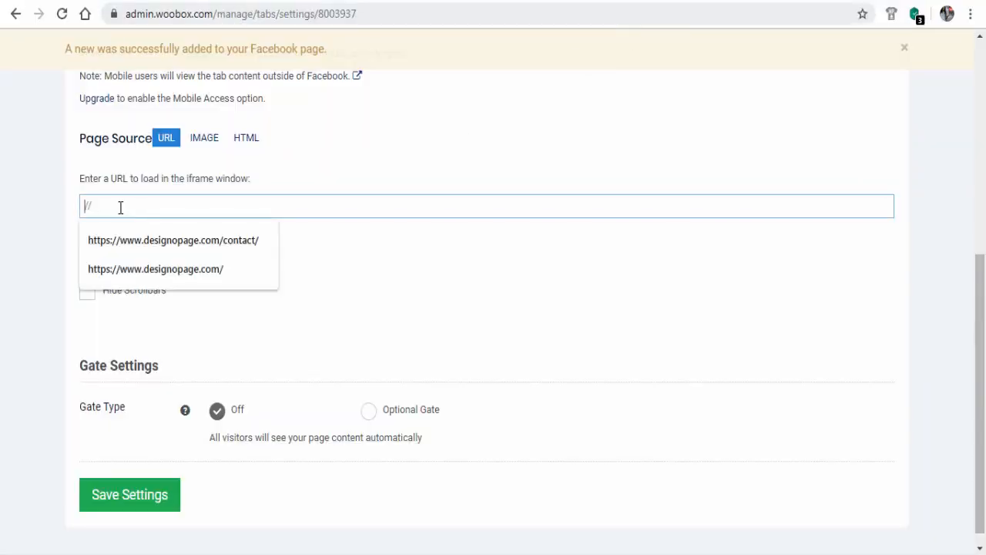
{"action": "left_click", "coordinate": [155, 269]}
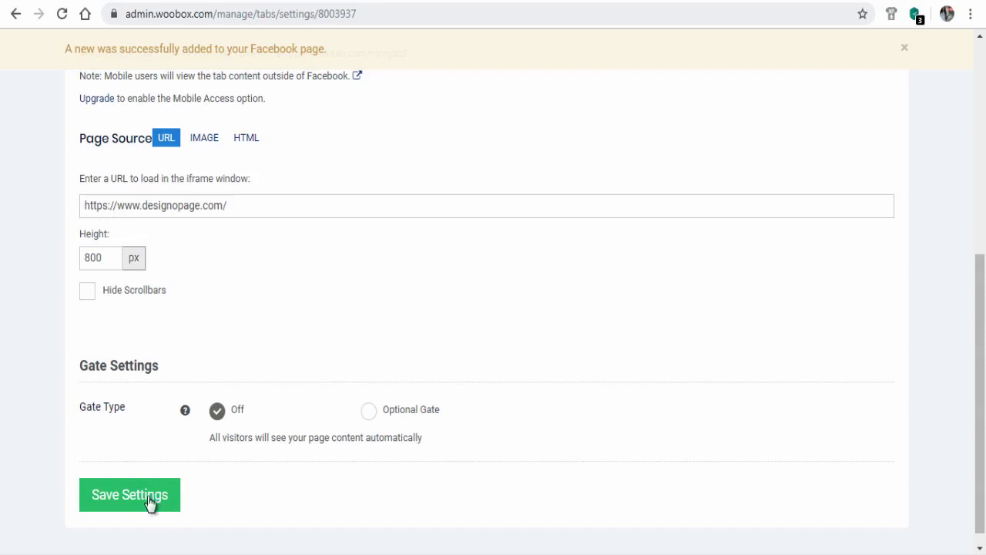
{"action": "left_click", "coordinate": [130, 494]}
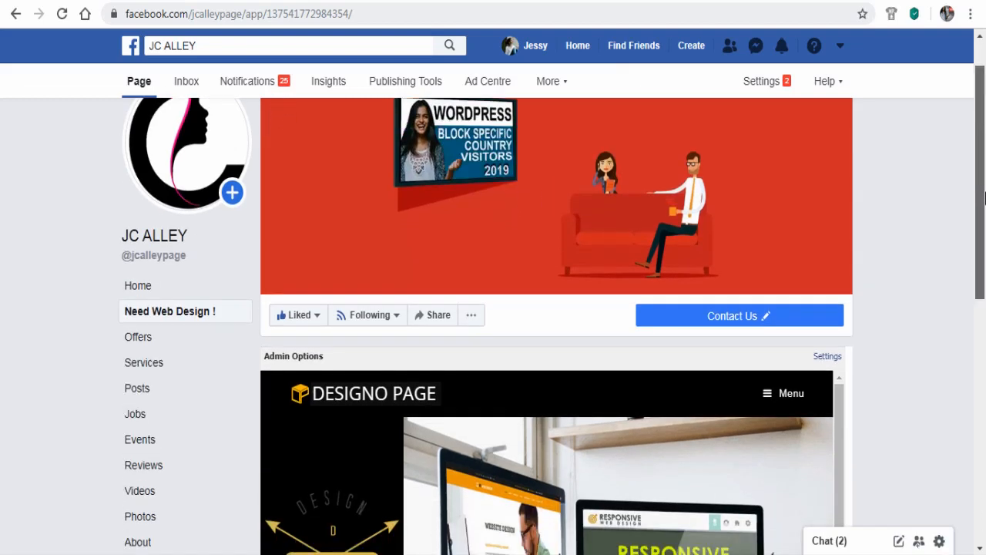
{"action": "scroll", "scroll_direction": "down", "scroll_amount": 3}
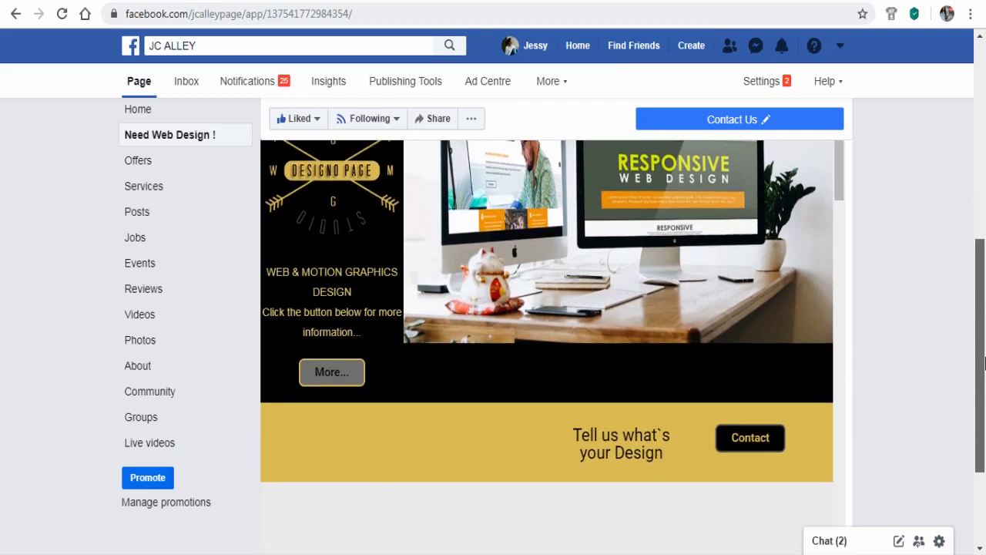
{"action": "scroll", "scroll_direction": "down", "scroll_amount": 3}
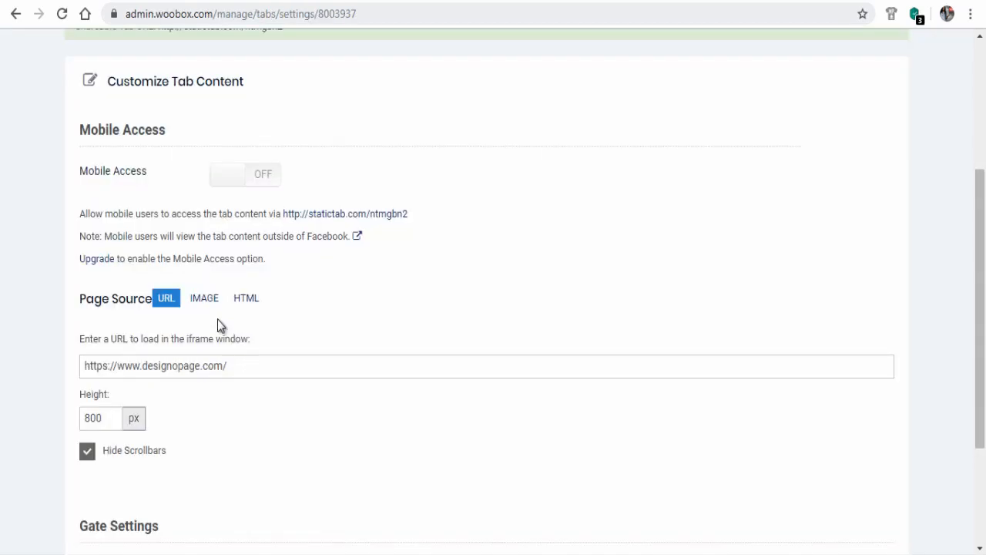
Switch the source to an uploaded image linked to designopage.com, save, and test Contact us
{"action": "left_click", "coordinate": [204, 298]}
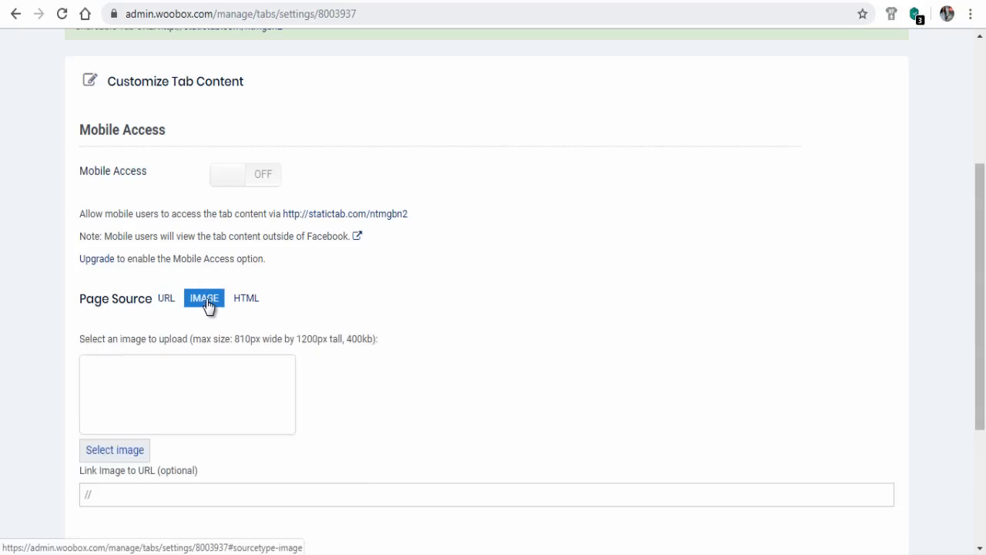
{"action": "mouse_move", "coordinate": [137, 430]}
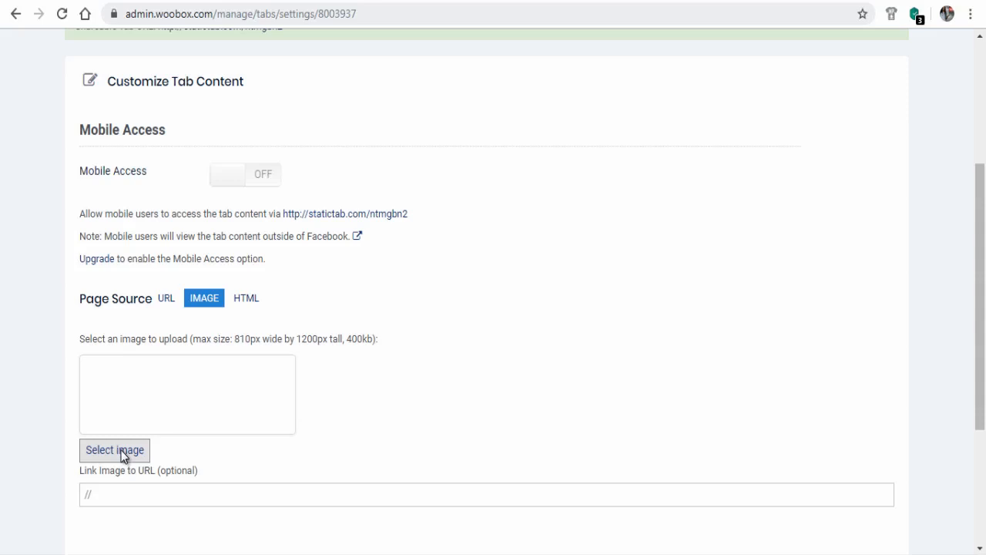
{"action": "mouse_move", "coordinate": [693, 535]}
{"action": "type", "text": "https://www.designopage.com"}
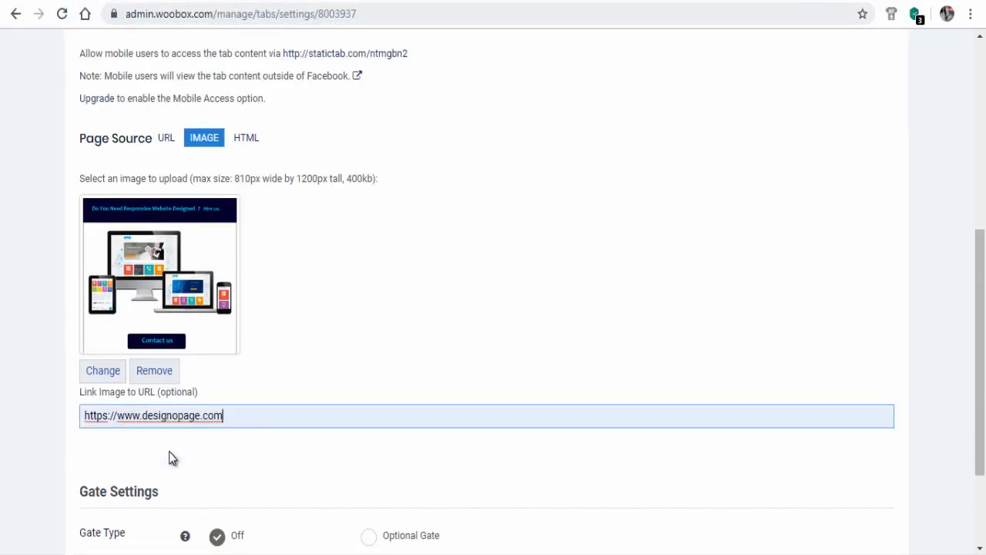
{"action": "scroll", "scroll_direction": "down", "scroll_amount": 3}
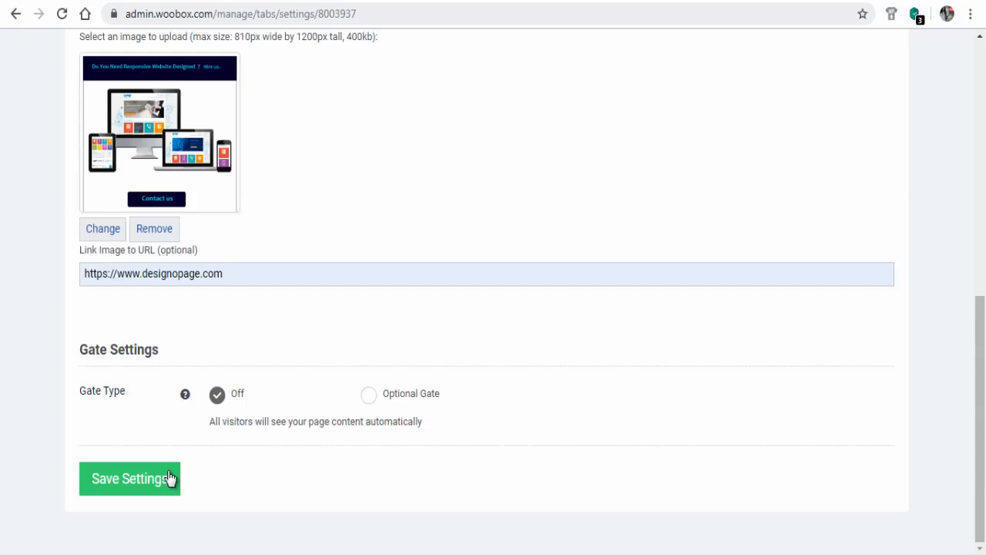
{"action": "left_click", "coordinate": [130, 479]}
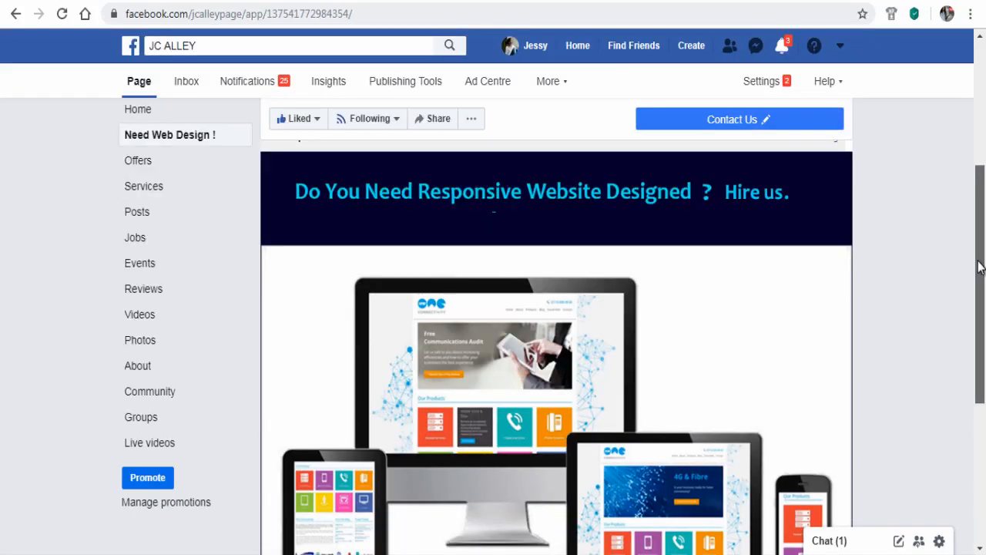
{"action": "scroll", "scroll_direction": "down", "scroll_amount": 3}
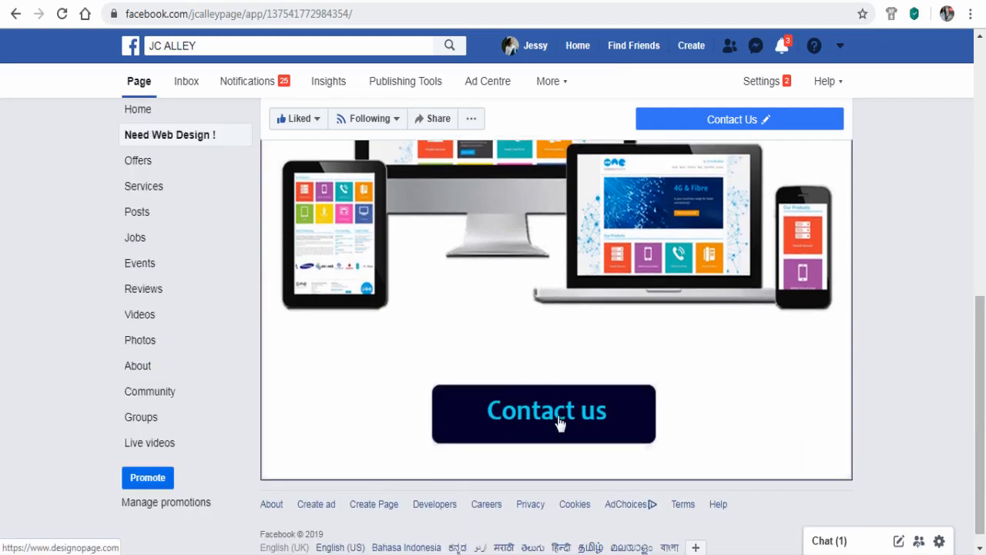
{"action": "left_click", "coordinate": [554, 420]}
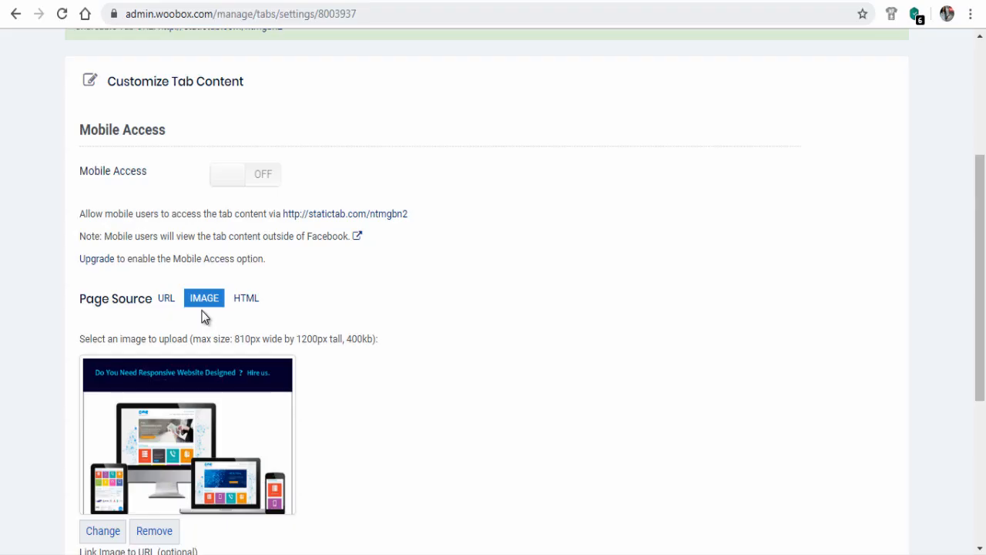
Set the page source to HTML and enter the video page code in Source view
{"action": "left_click", "coordinate": [245, 218]}
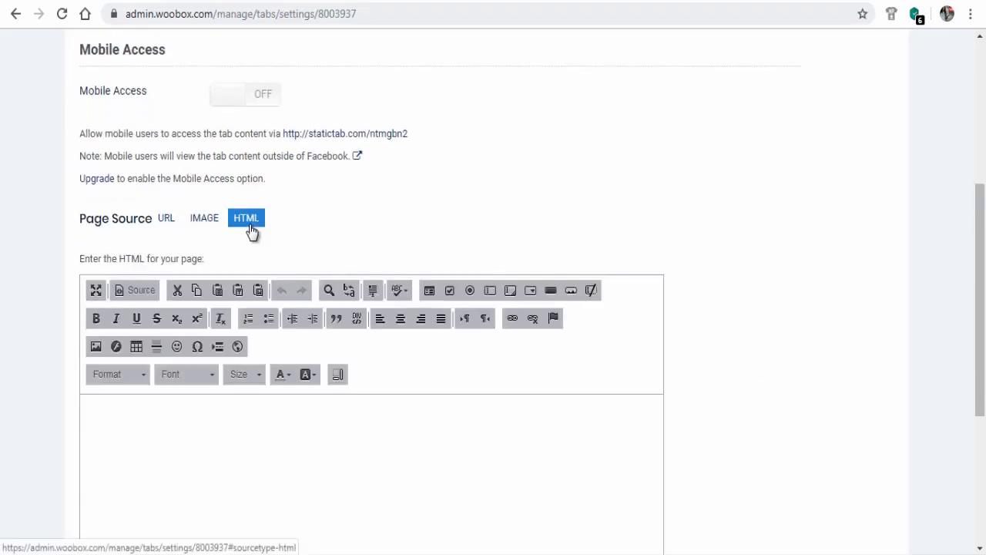
{"action": "left_click", "coordinate": [141, 290]}
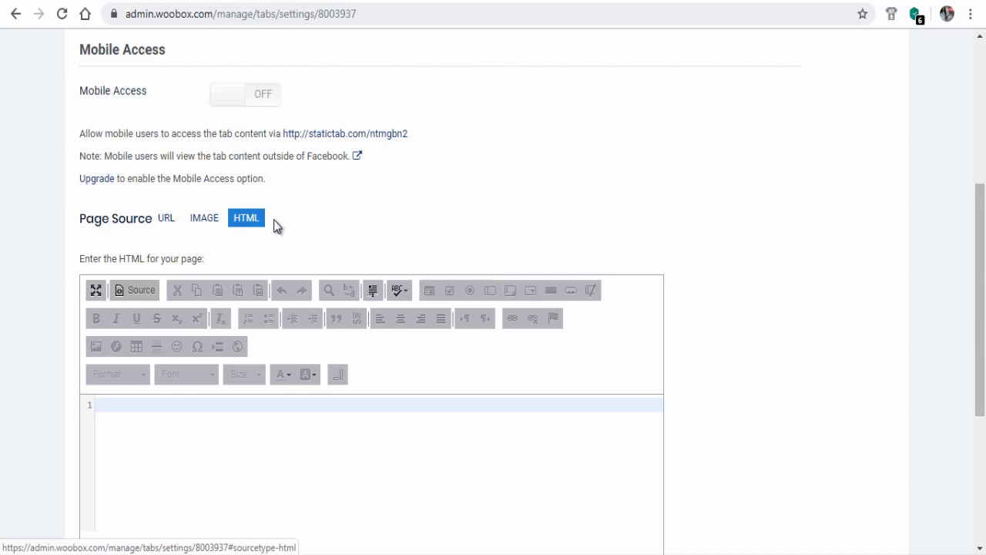
{"action": "scroll", "scroll_direction": "down", "scroll_amount": 3}
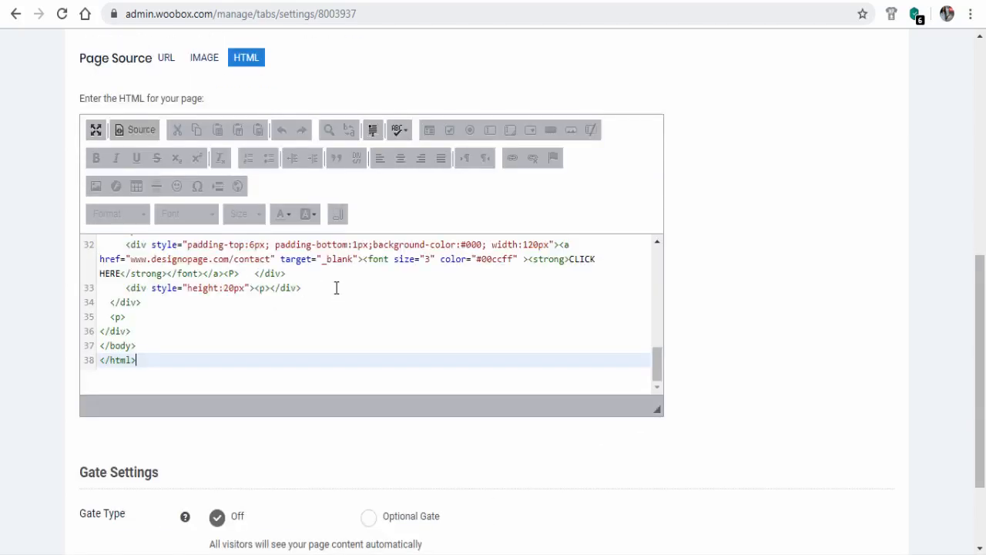
{"action": "scroll", "scroll_direction": "down", "scroll_amount": 3}
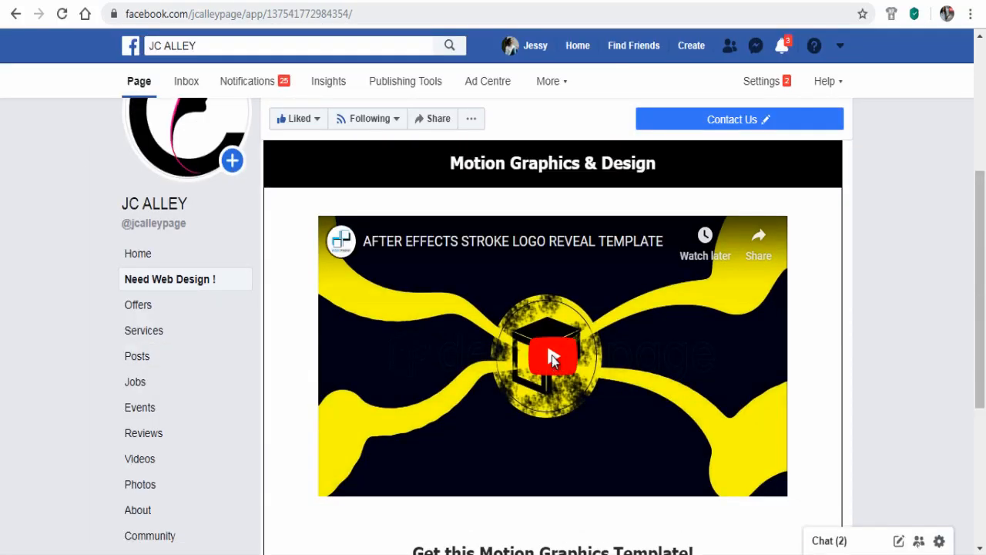
Play the motion graphics video on the tab and test the CLICK HERE contact link
{"action": "left_click", "coordinate": [551, 358]}
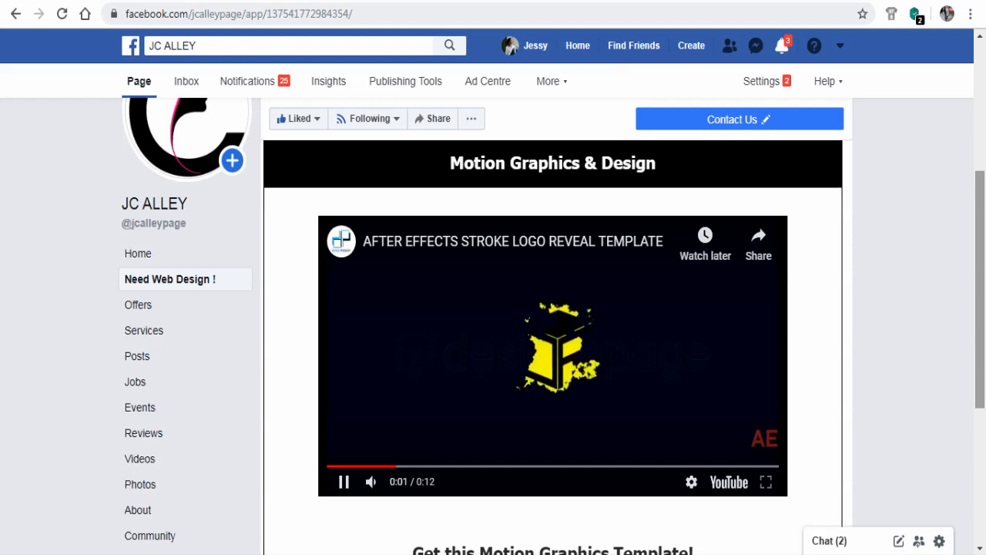
{"action": "scroll", "scroll_direction": "down", "scroll_amount": 3}
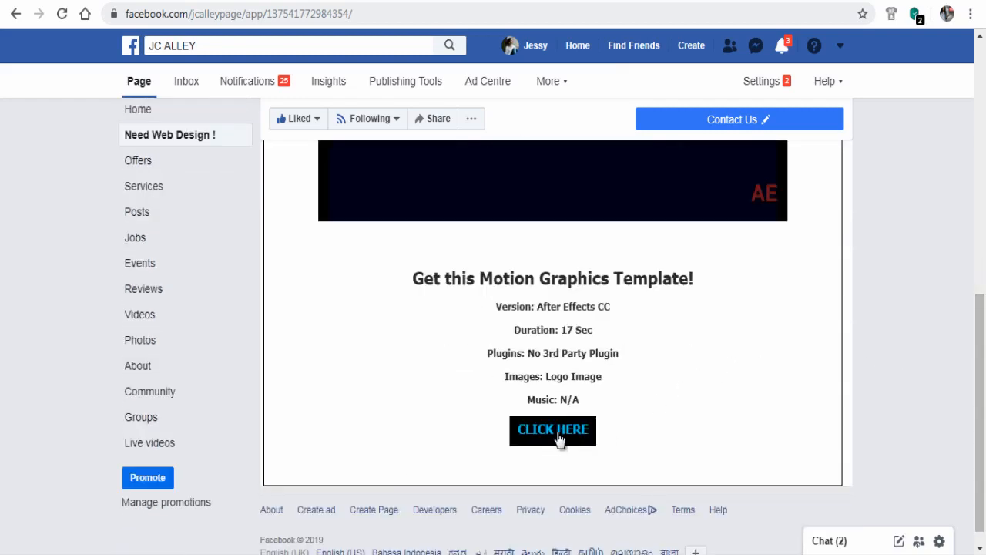
{"action": "left_click", "coordinate": [552, 430]}
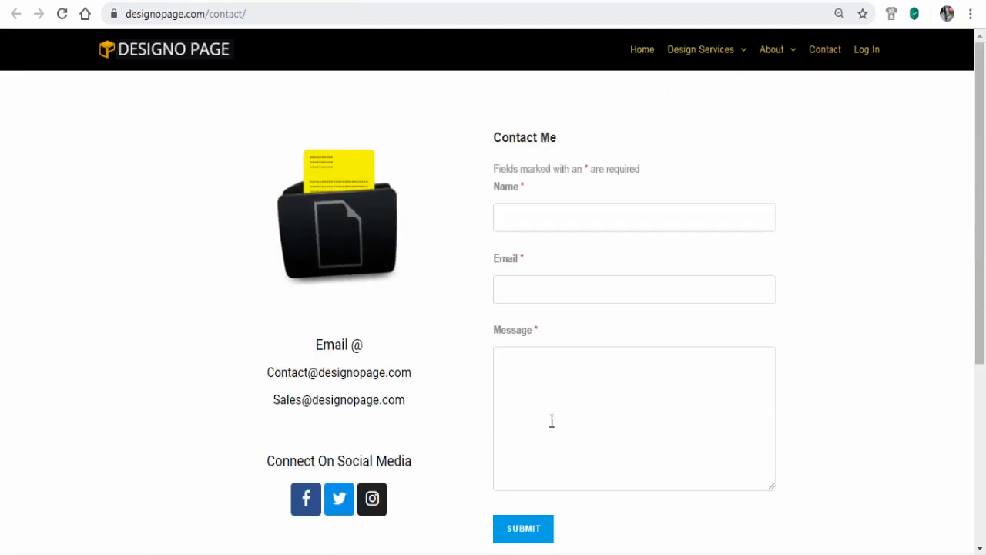
{"action": "mouse_move", "coordinate": [198, 71]}
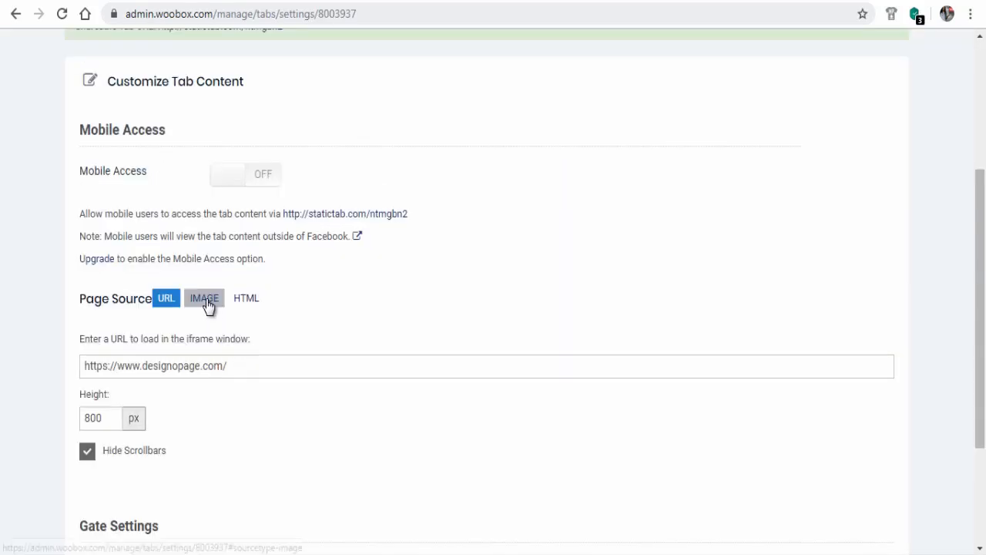
Switch the page source back to IMAGE and upload the 1234 image file
{"action": "left_click", "coordinate": [204, 298]}
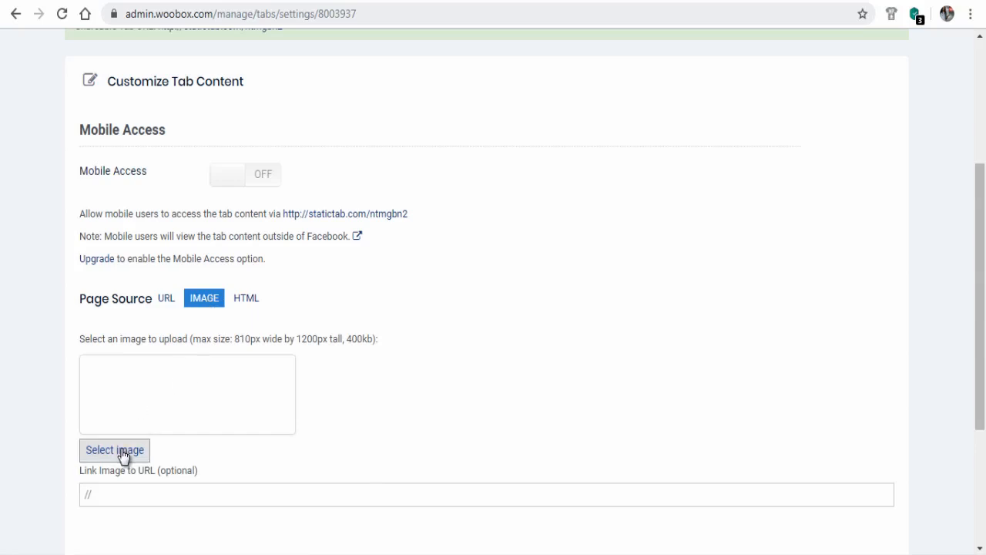
{"action": "left_click", "coordinate": [114, 450]}
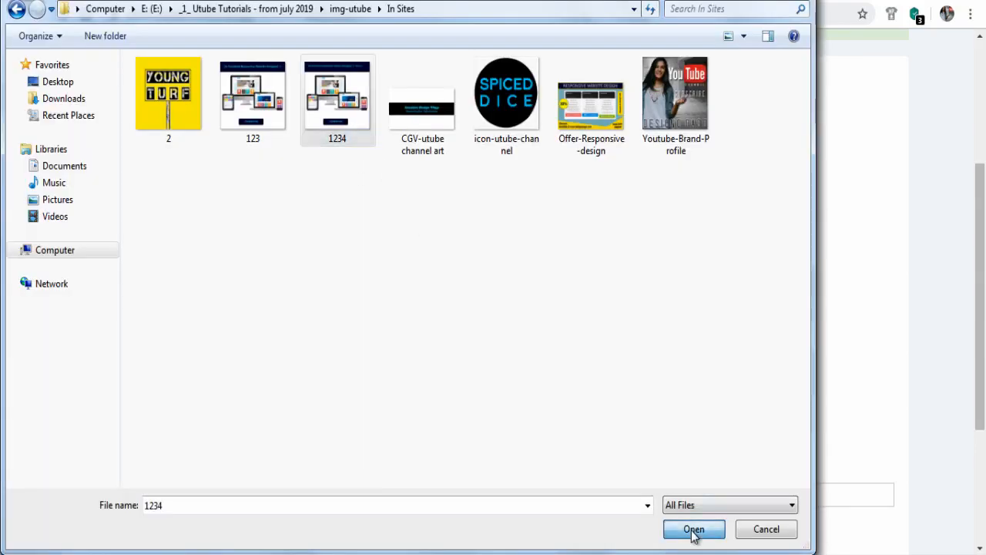
{"action": "left_click", "coordinate": [694, 529]}
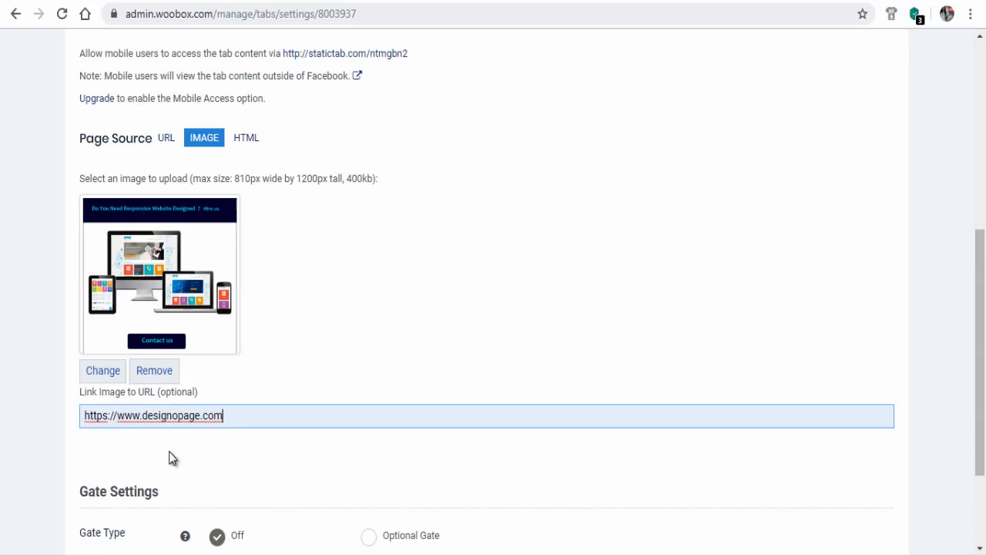